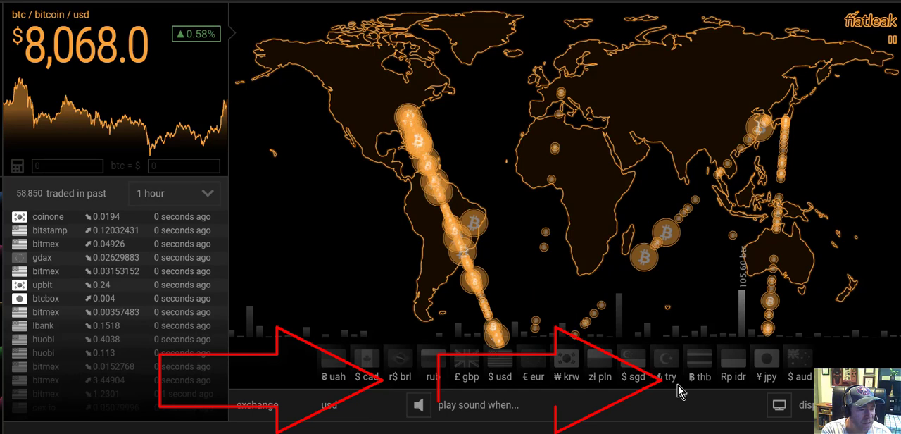
{"action": "mouse_move", "coordinate": [667, 375]}
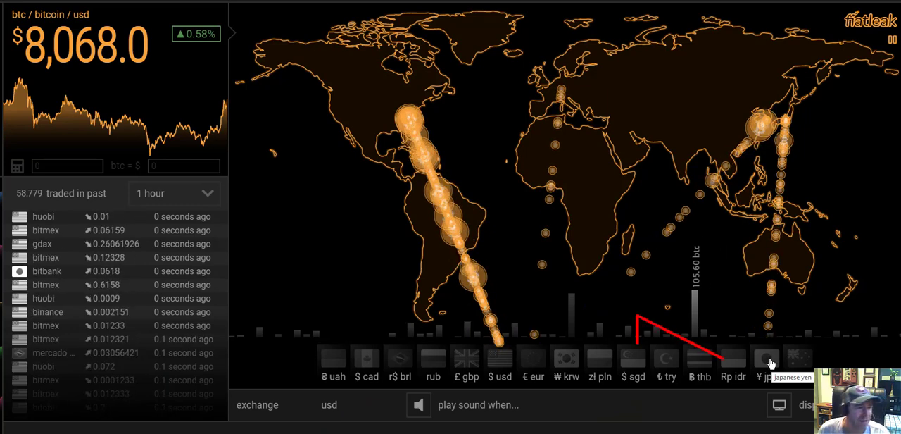
{"action": "left_click", "coordinate": [767, 363]}
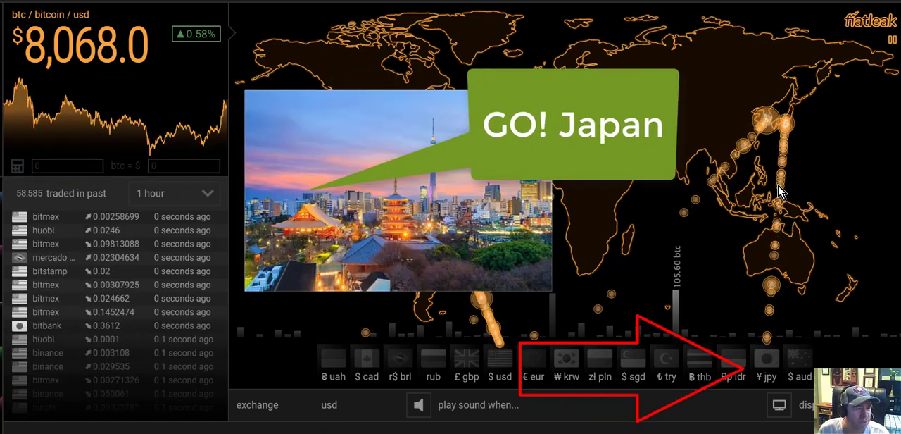